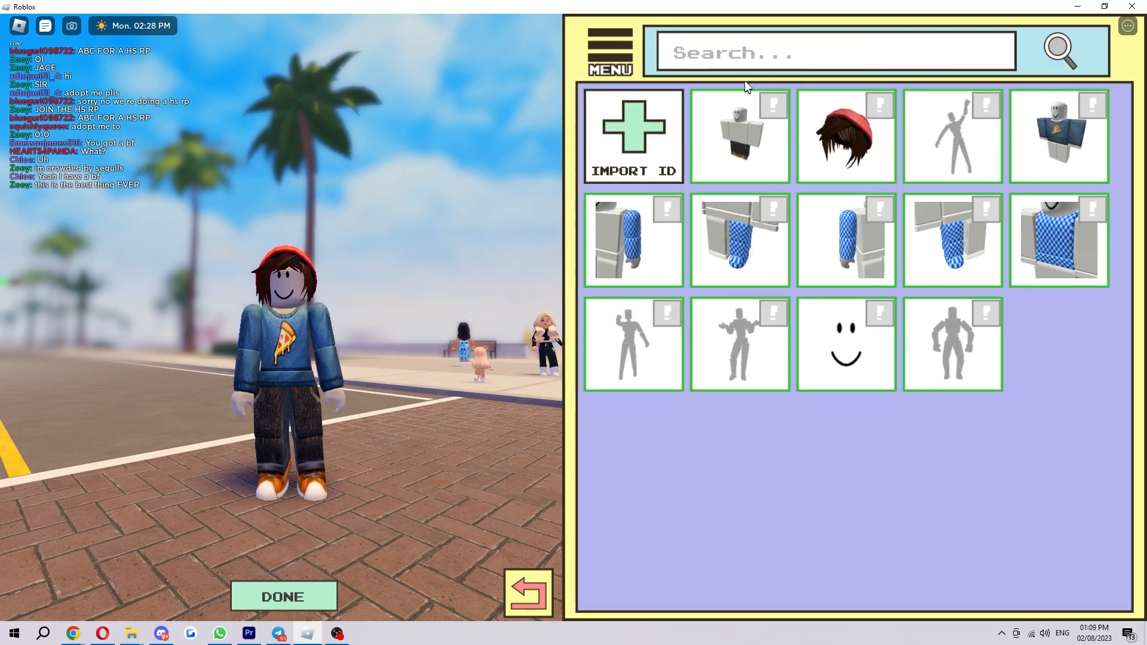
# Step: Start importing an avatar item by catalog ID from the IMPORT ID tile
pyautogui.click(633, 135)
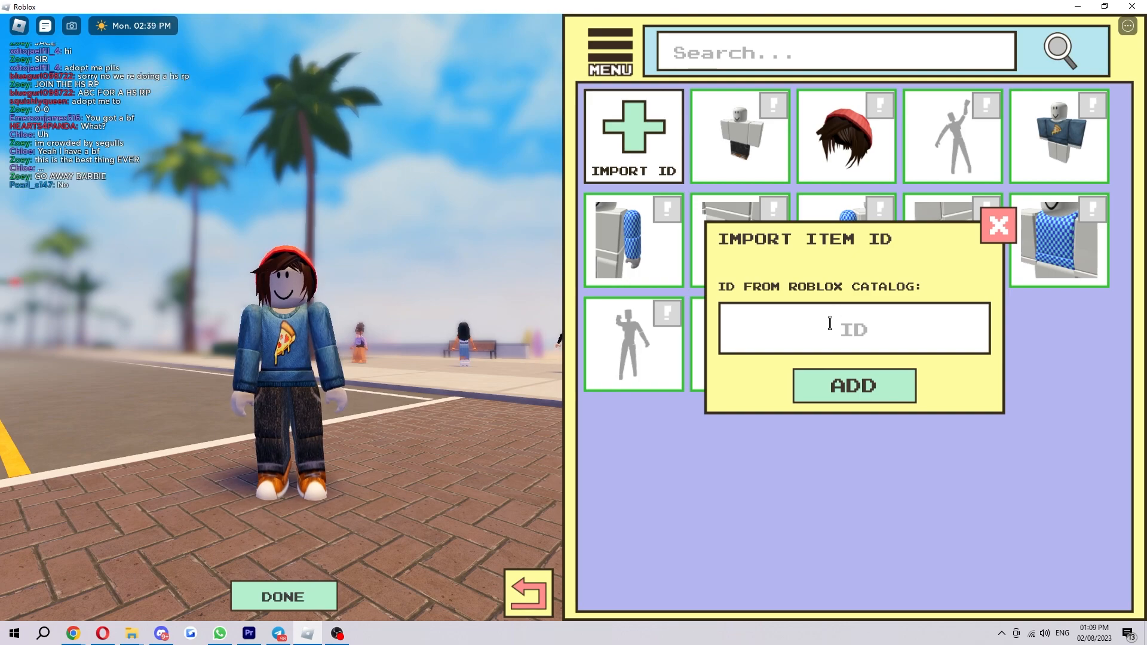
# Step: Enter catalog item ID 134082579 and import it to make the avatar headless
pyautogui.write('1')
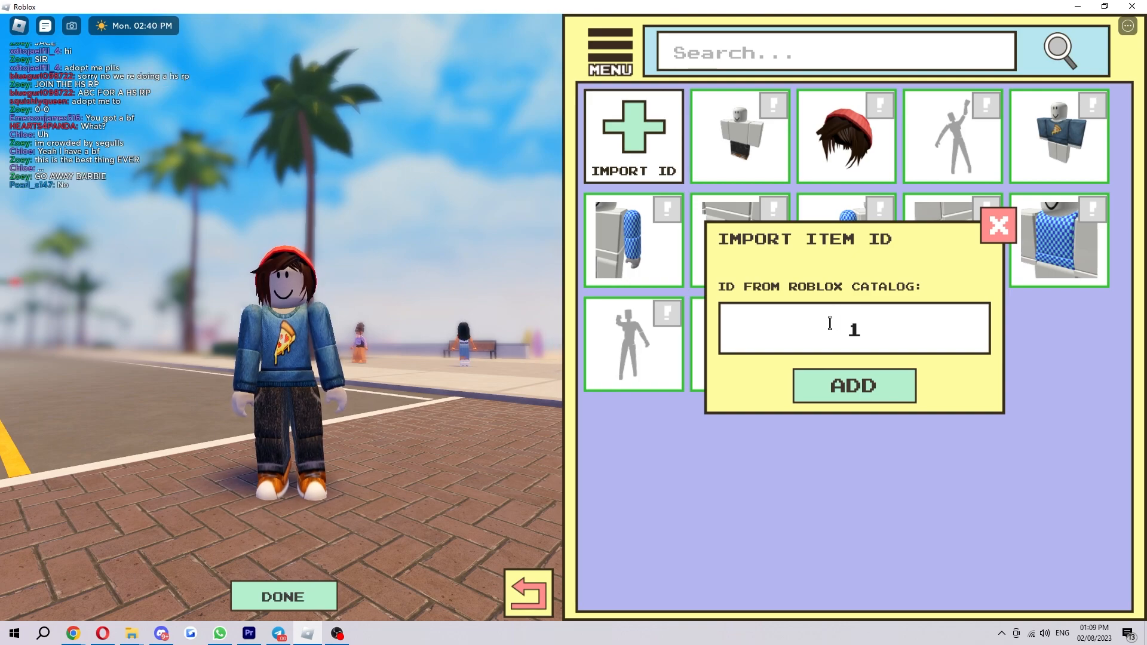
pyautogui.write('34082579')
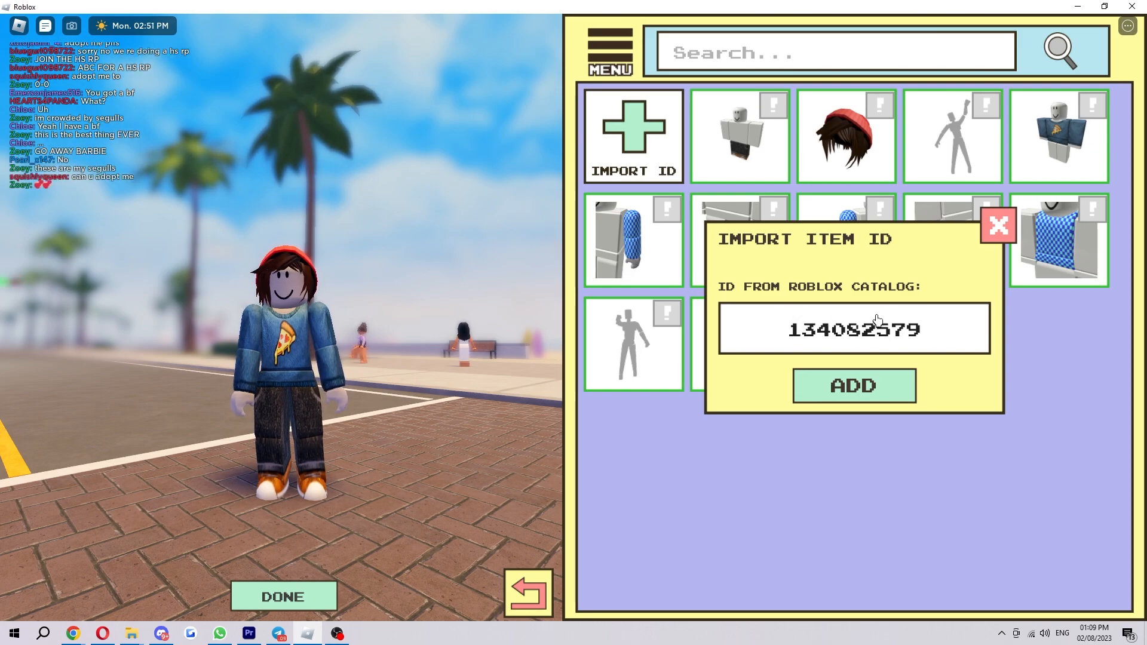
pyautogui.doubleClick(827, 329)
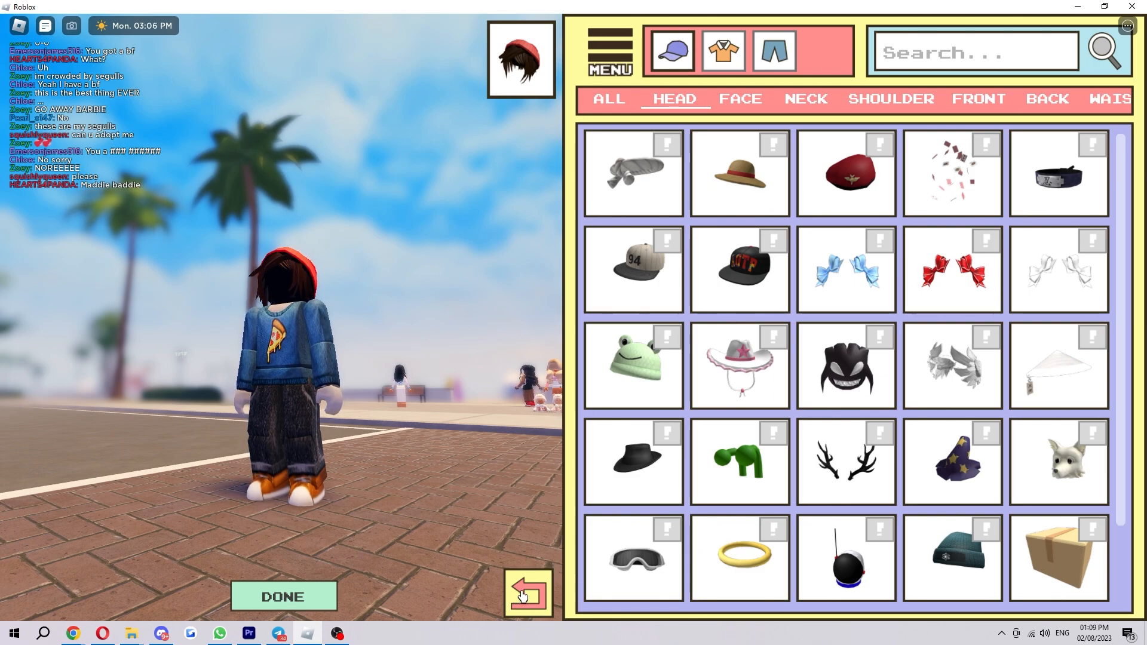
# Step: Reset to the current Roblox avatar and confirm with YES, restoring the head
pyautogui.click(527, 590)
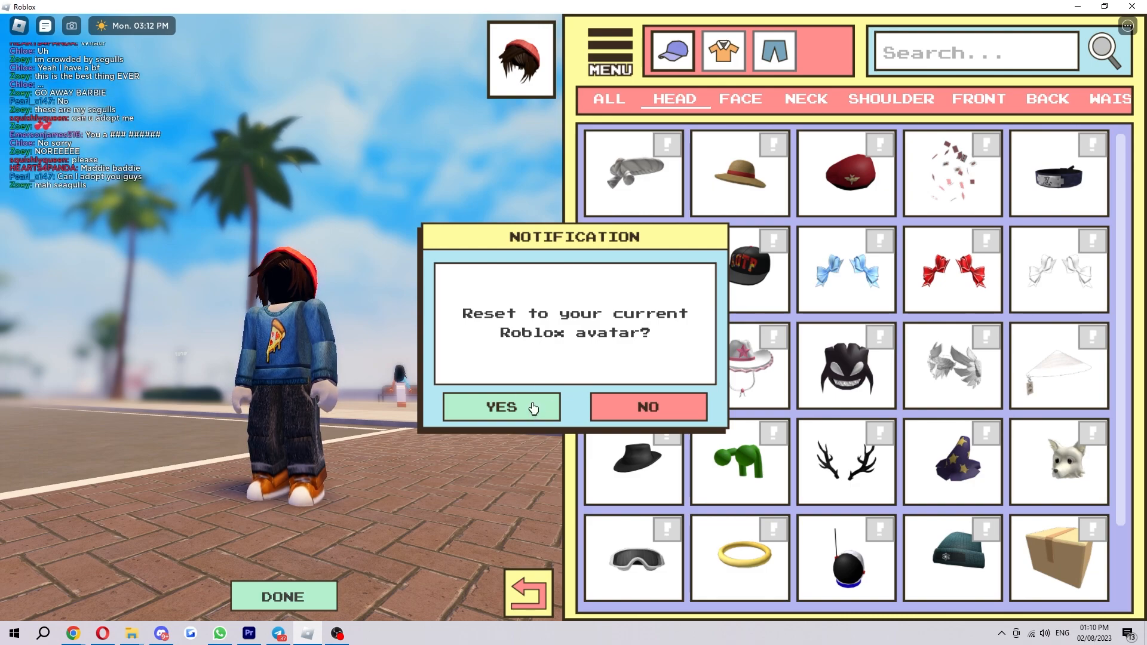
pyautogui.click(500, 406)
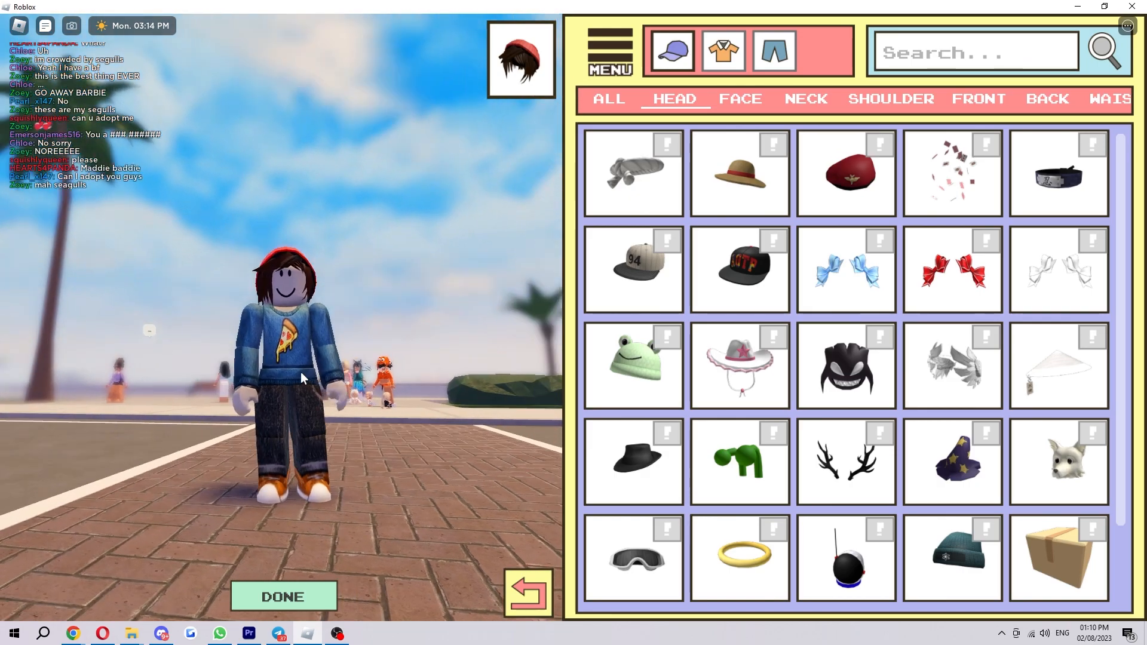